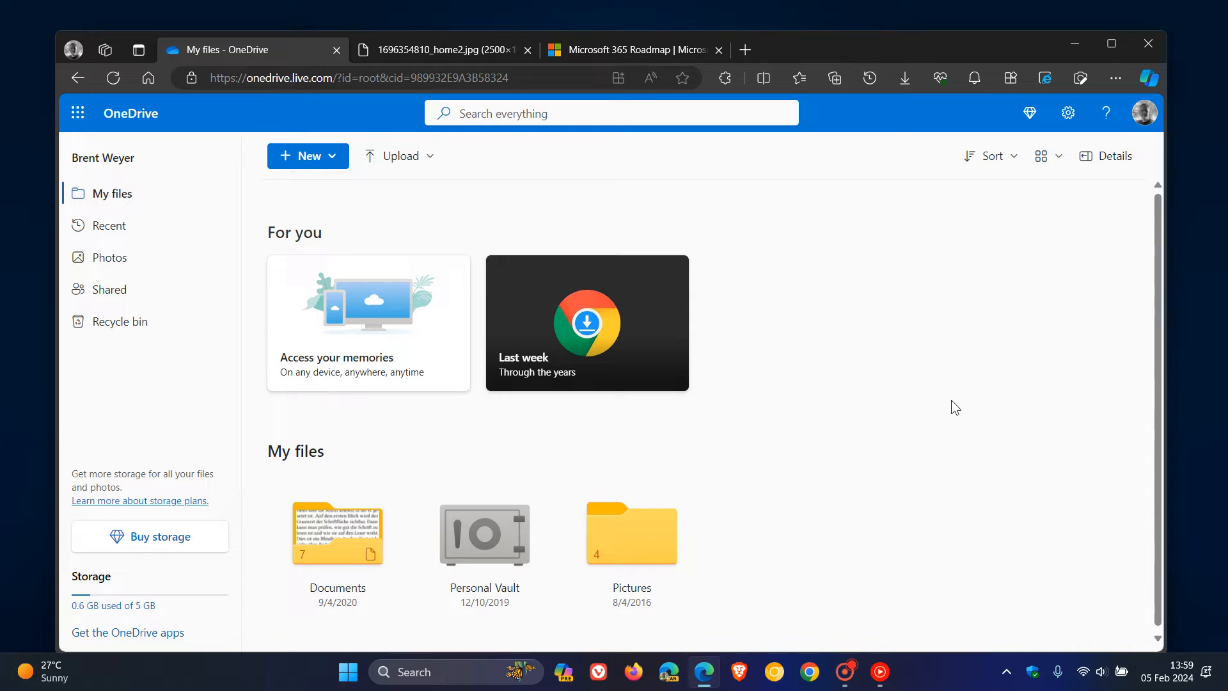
mouse_move(1011, 383)
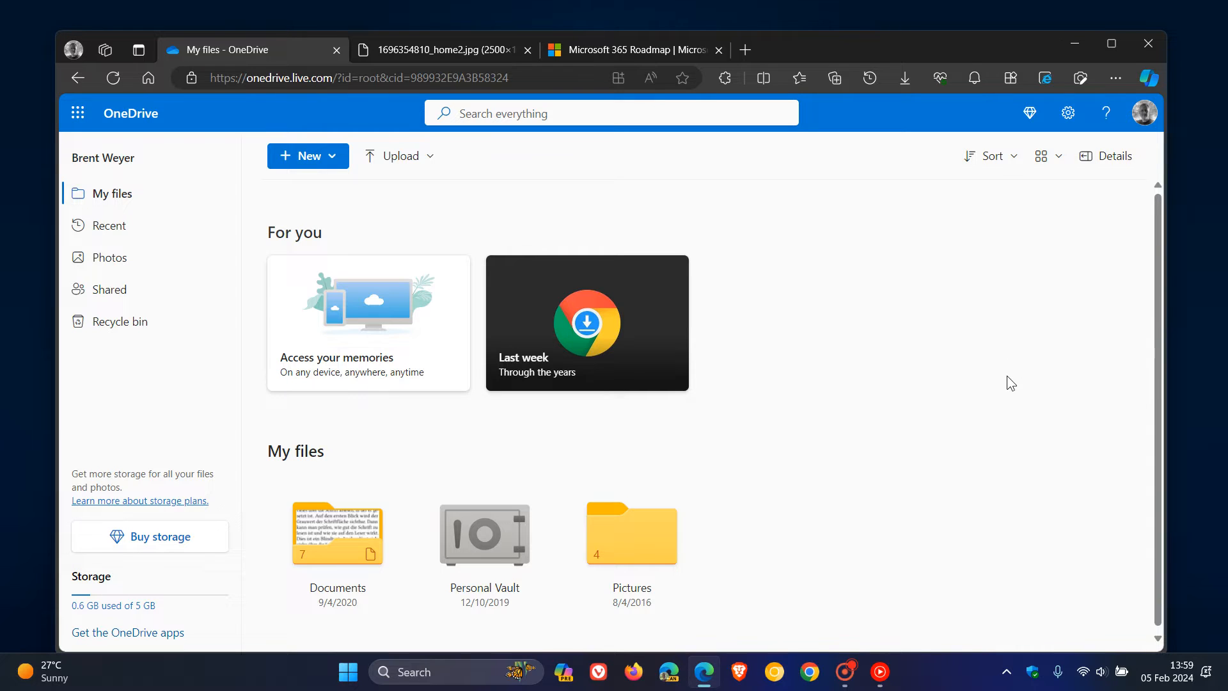
mouse_move(912, 403)
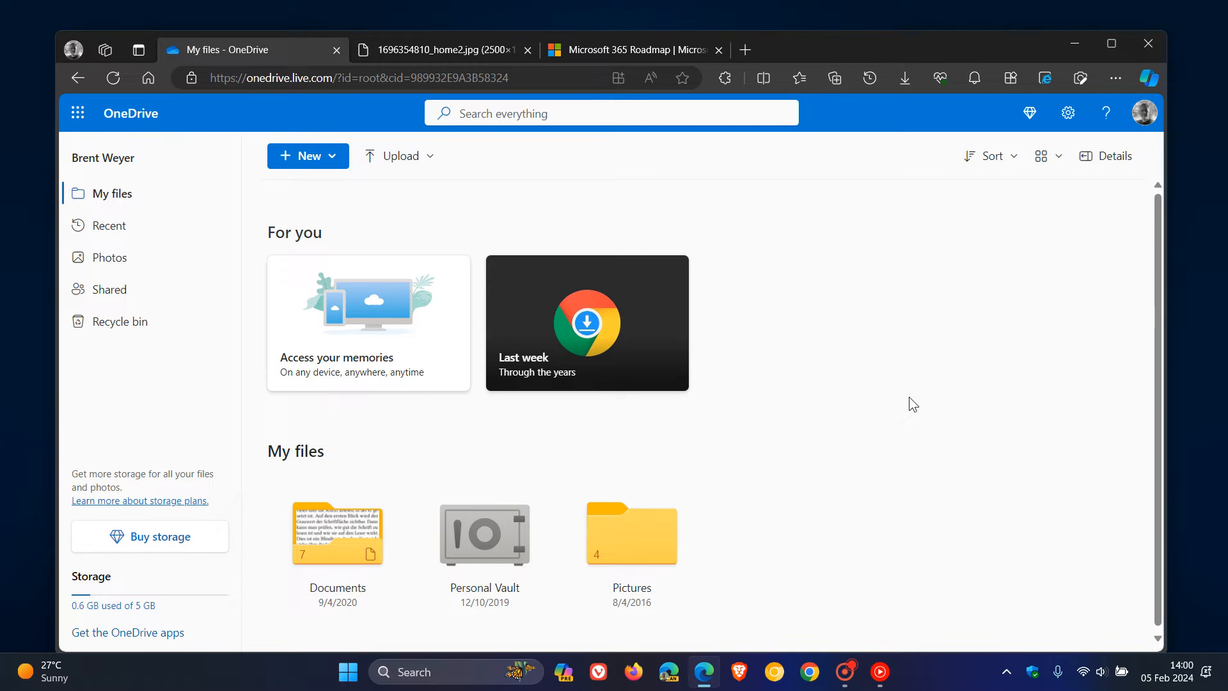
click(443, 50)
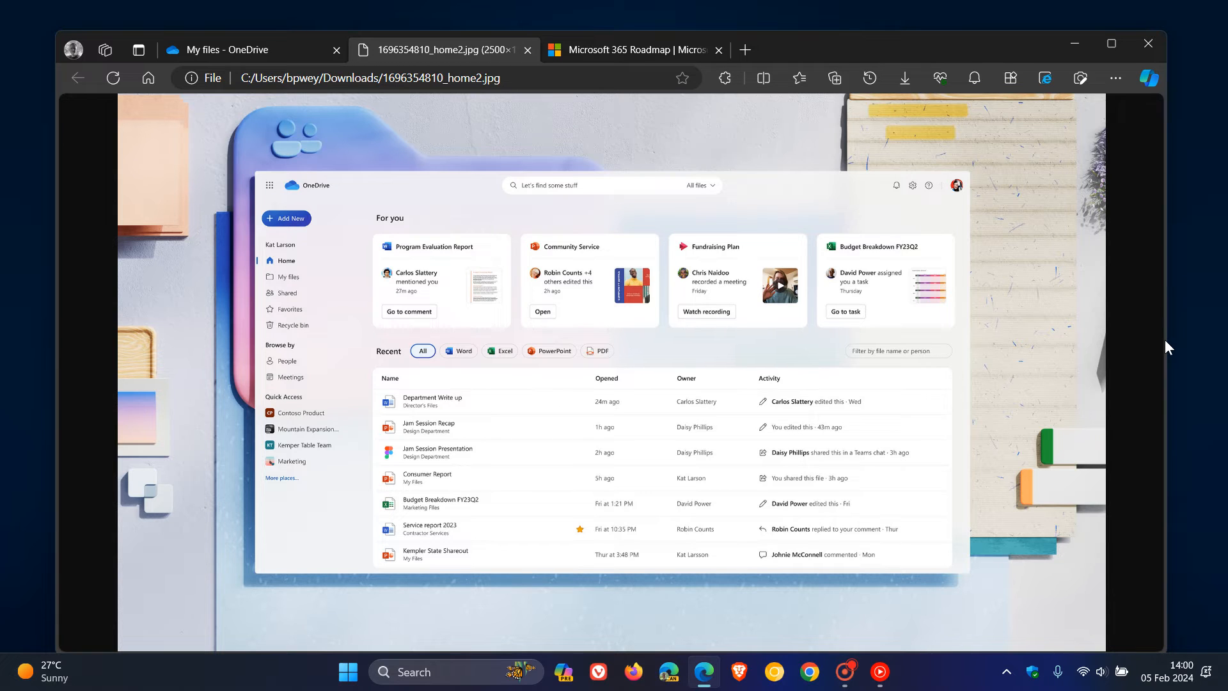
mouse_move(611, 50)
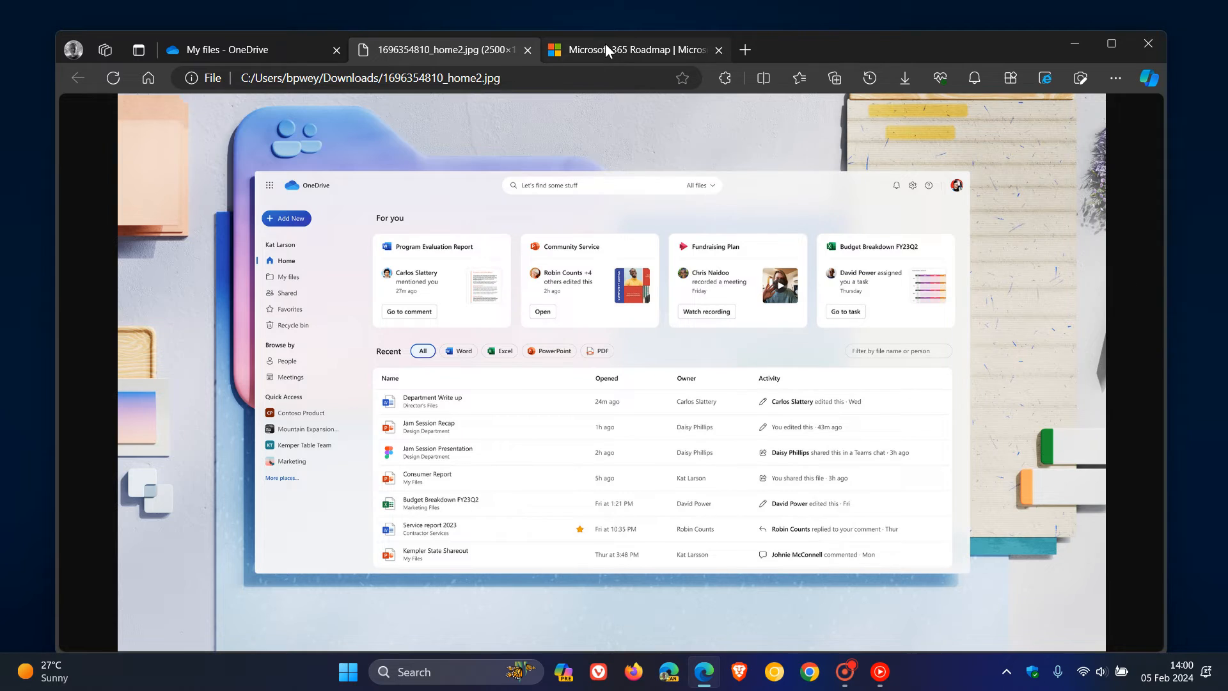
View the Copilot in OneDrive roadmap entry and highlight its Microsoft 365 license requirement sentence.
click(627, 50)
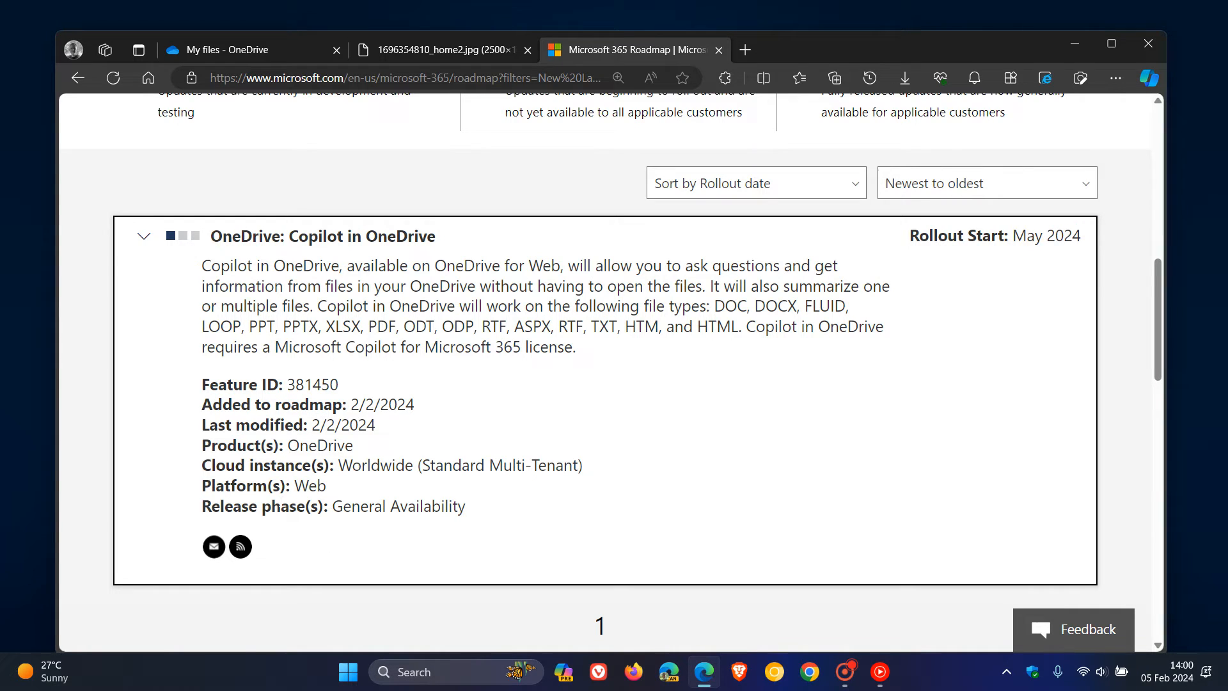
double_click(309, 486)
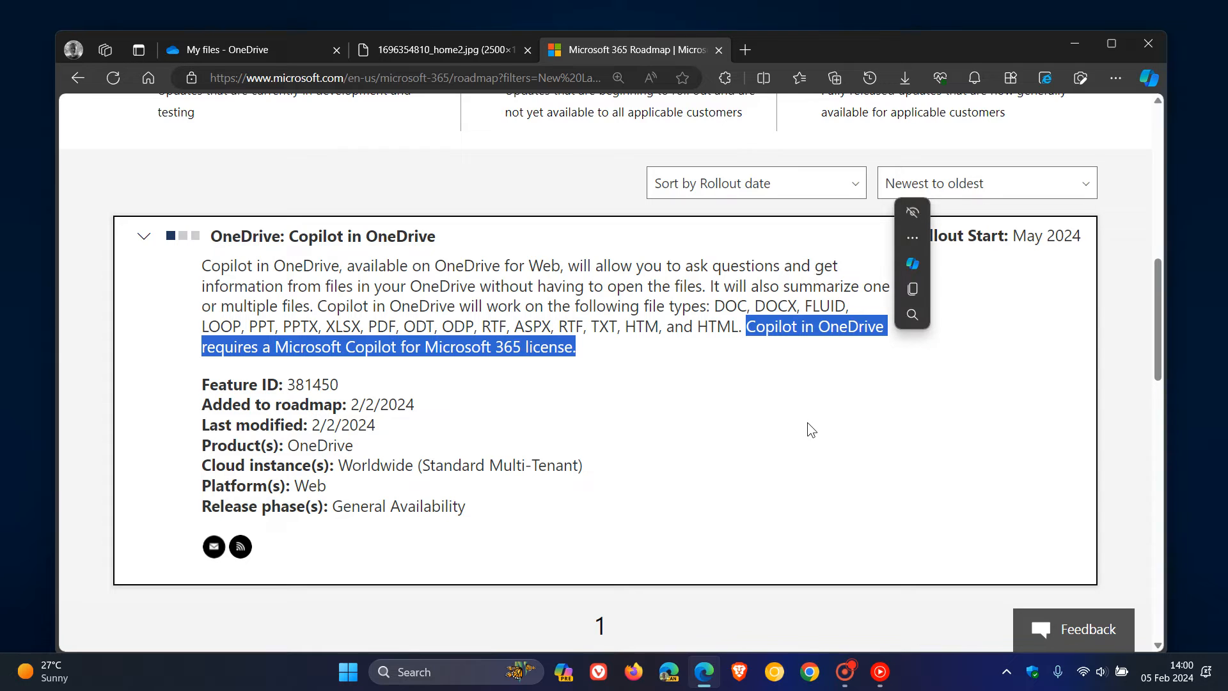
click(812, 430)
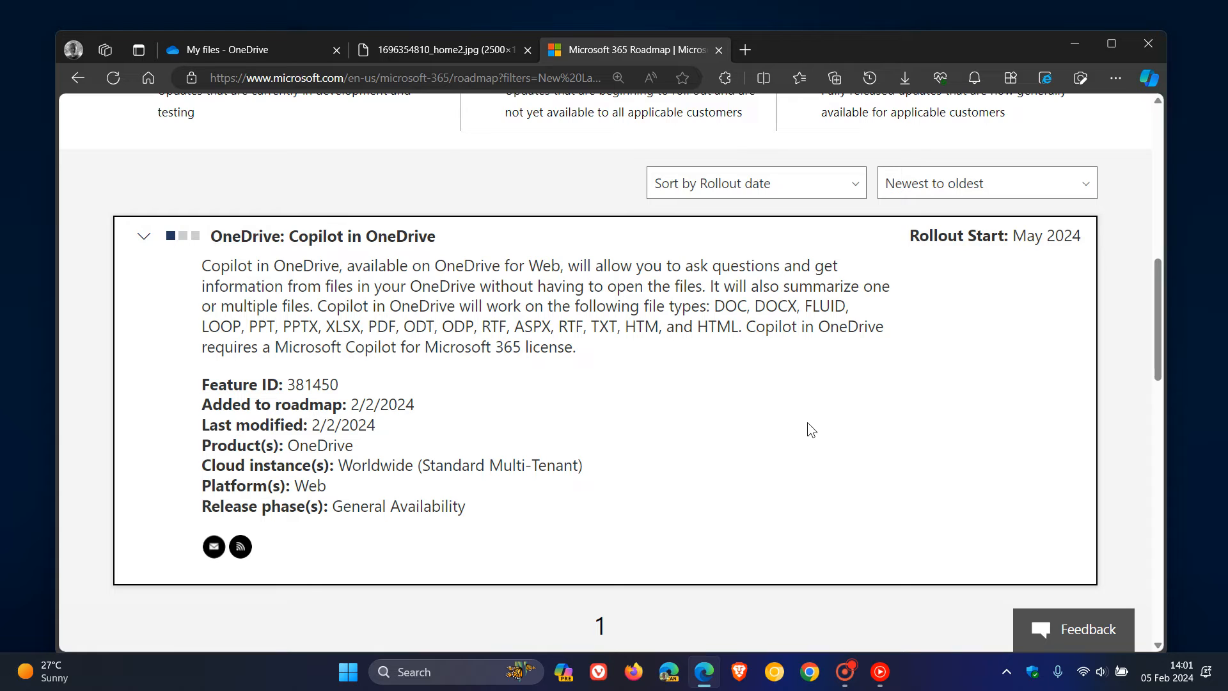
mouse_move(823, 452)
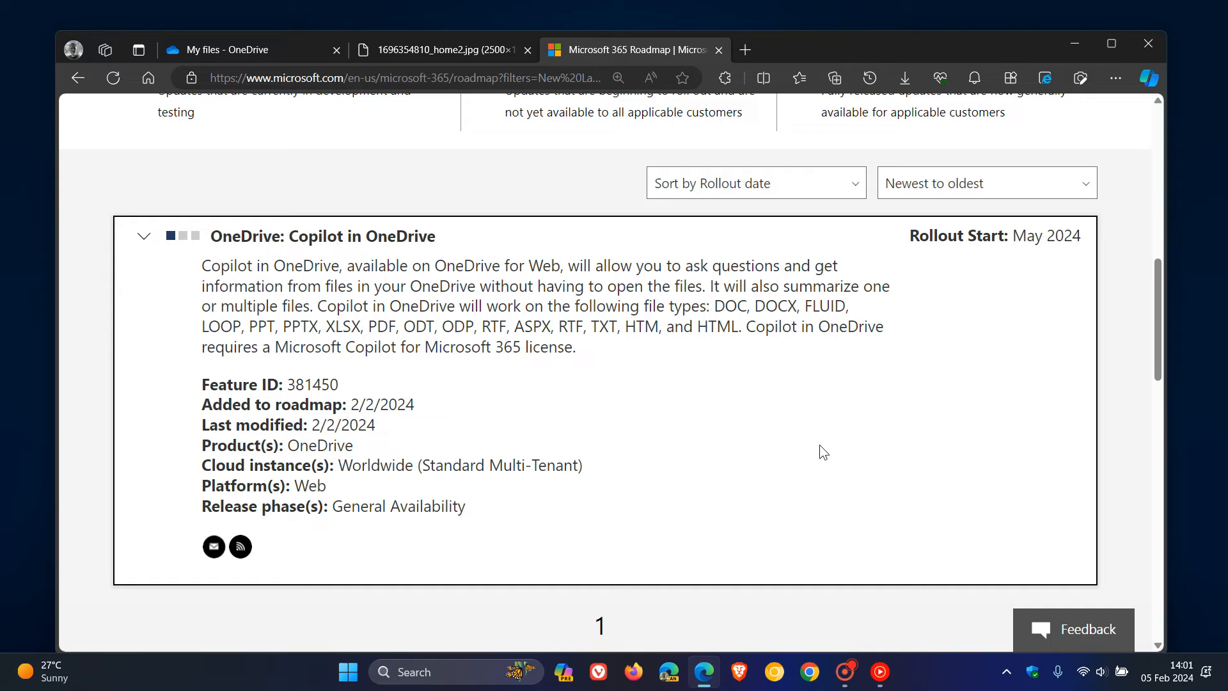
mouse_move(866, 419)
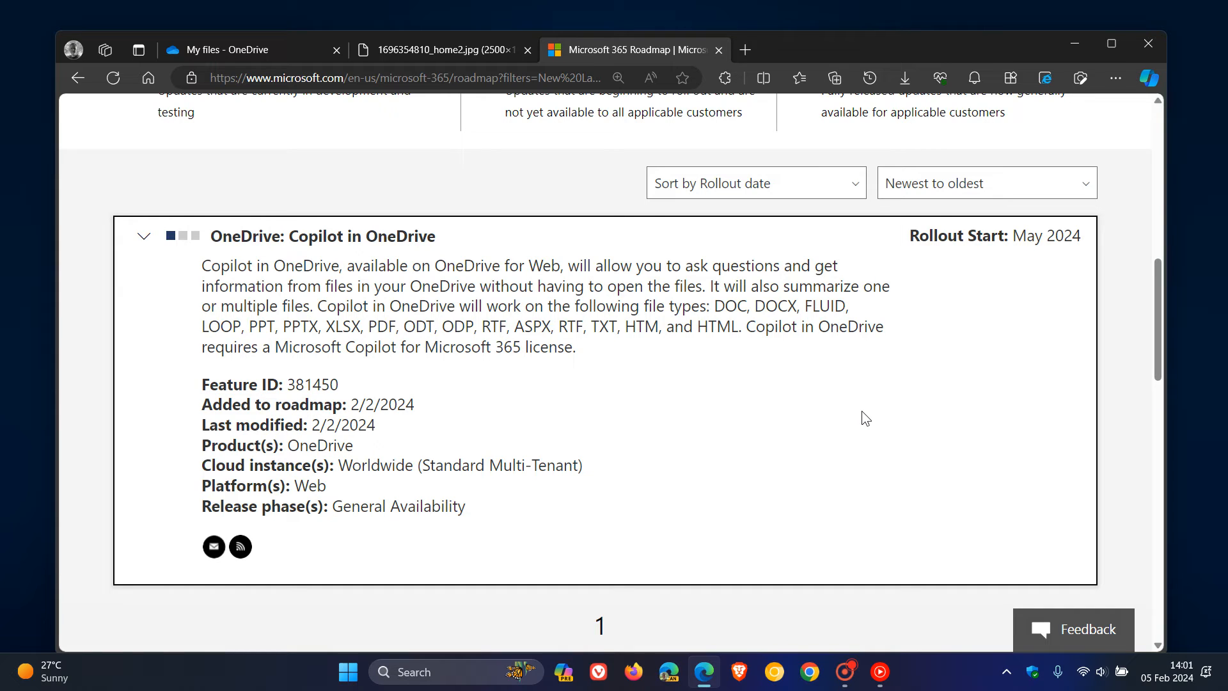
mouse_move(847, 379)
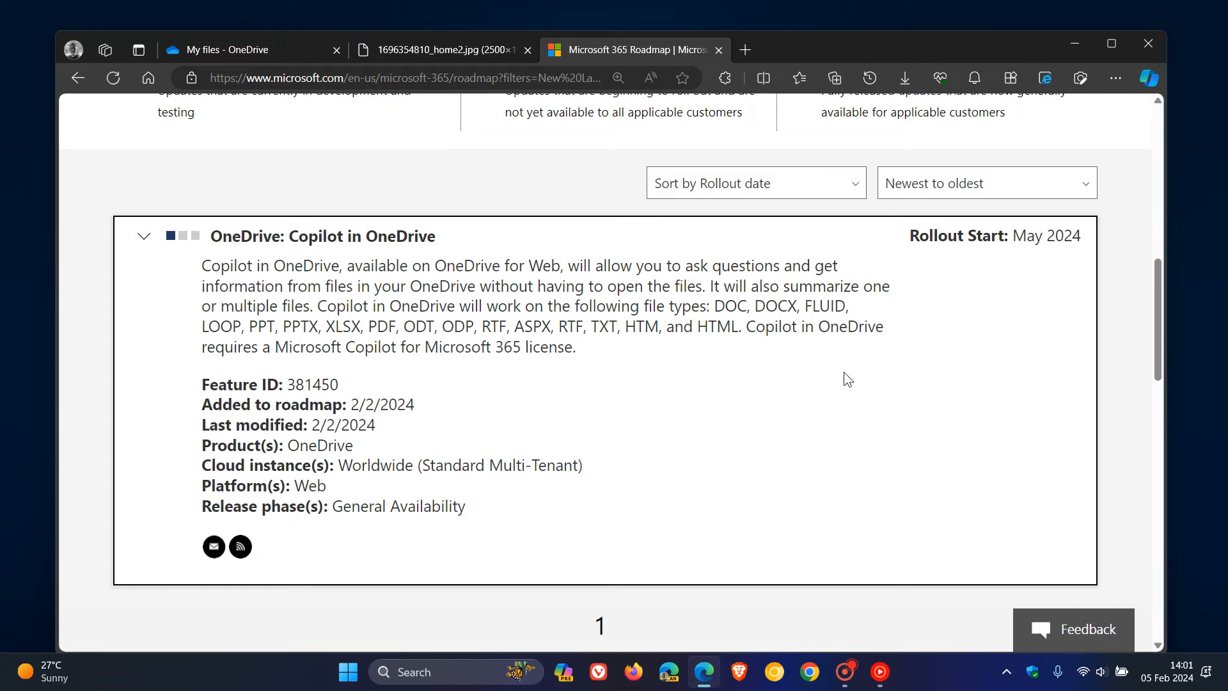
drag(712, 306, 763, 306)
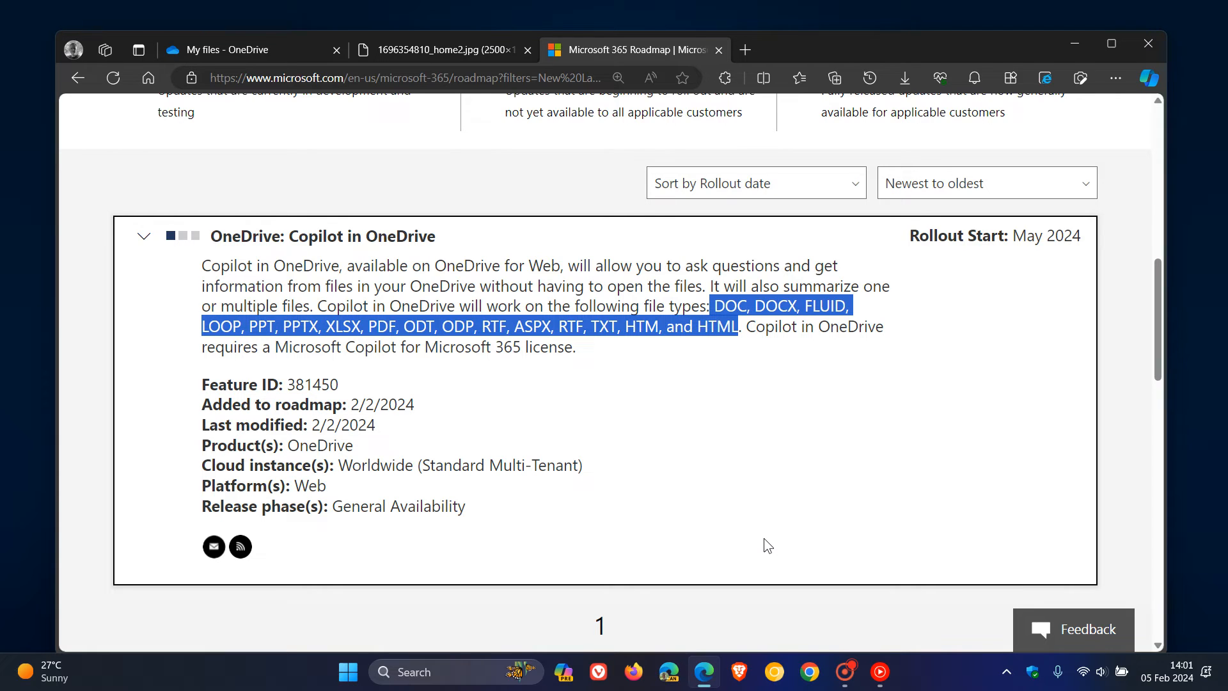
click(437, 371)
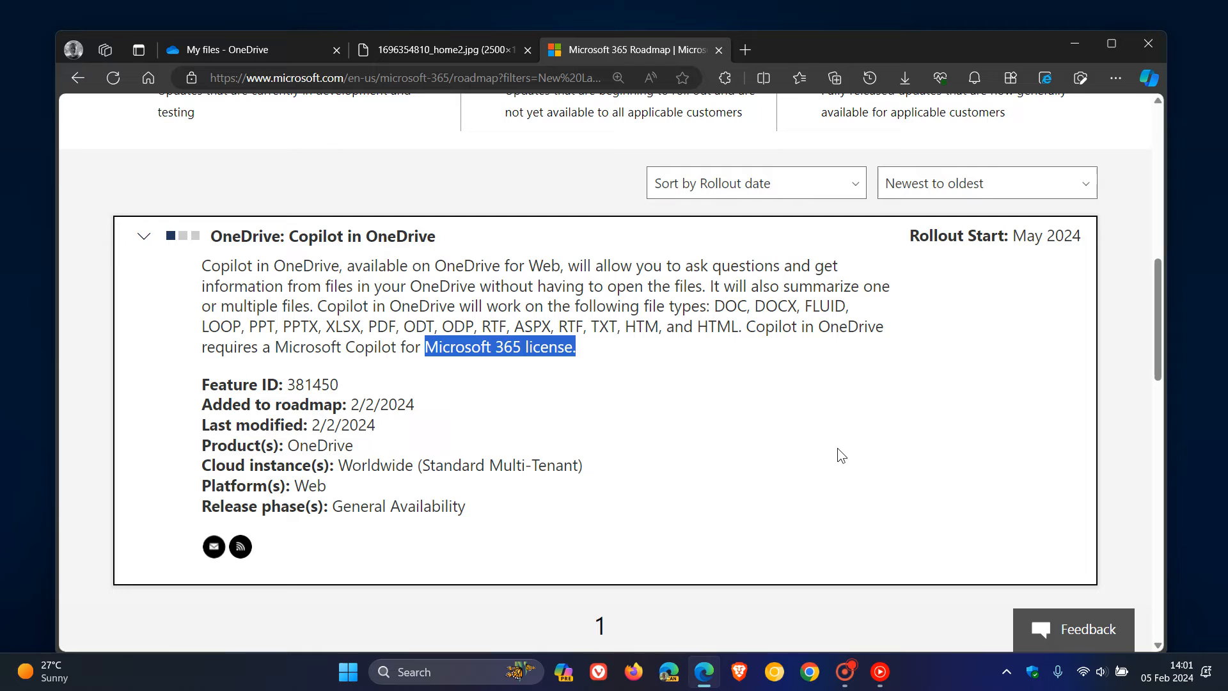
click(439, 50)
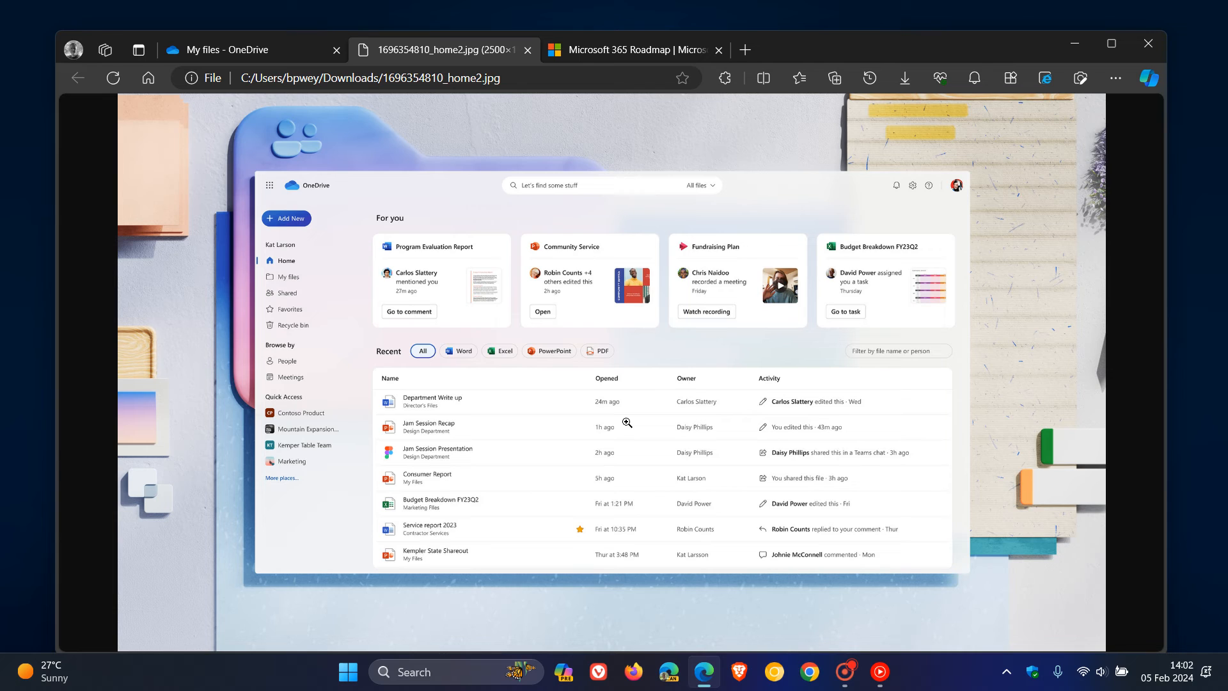
mouse_move(727, 326)
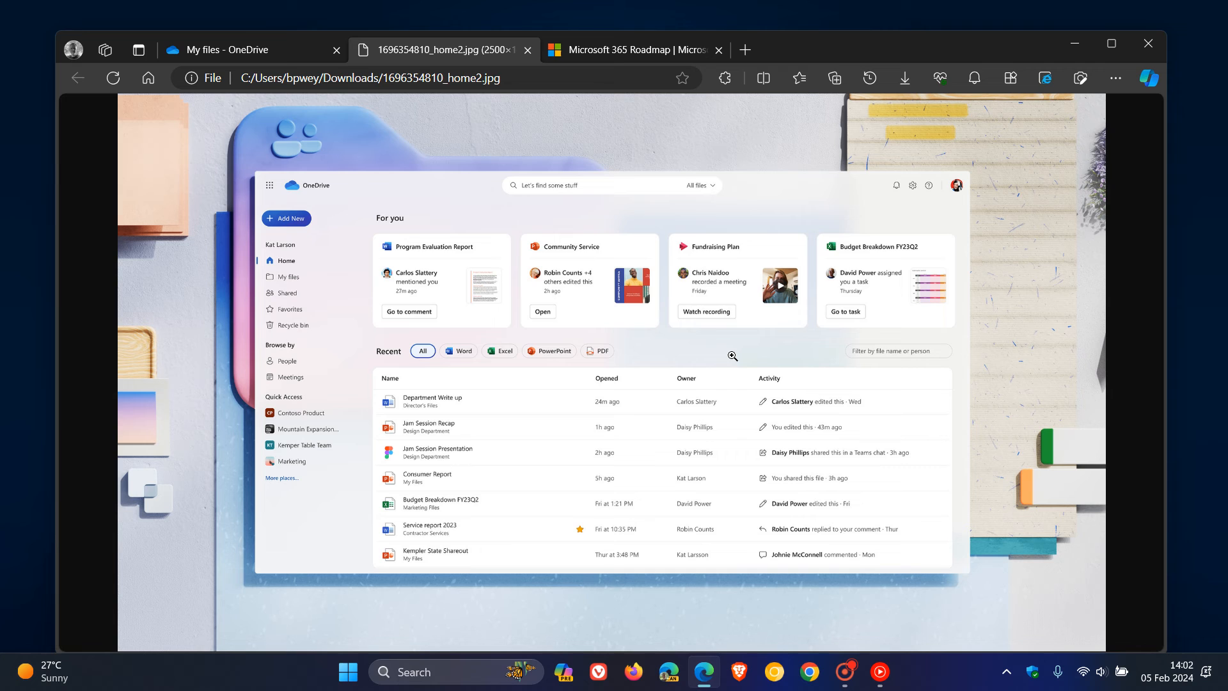
Switch from the design mockup back to the Copilot in OneDrive roadmap entry.
click(631, 50)
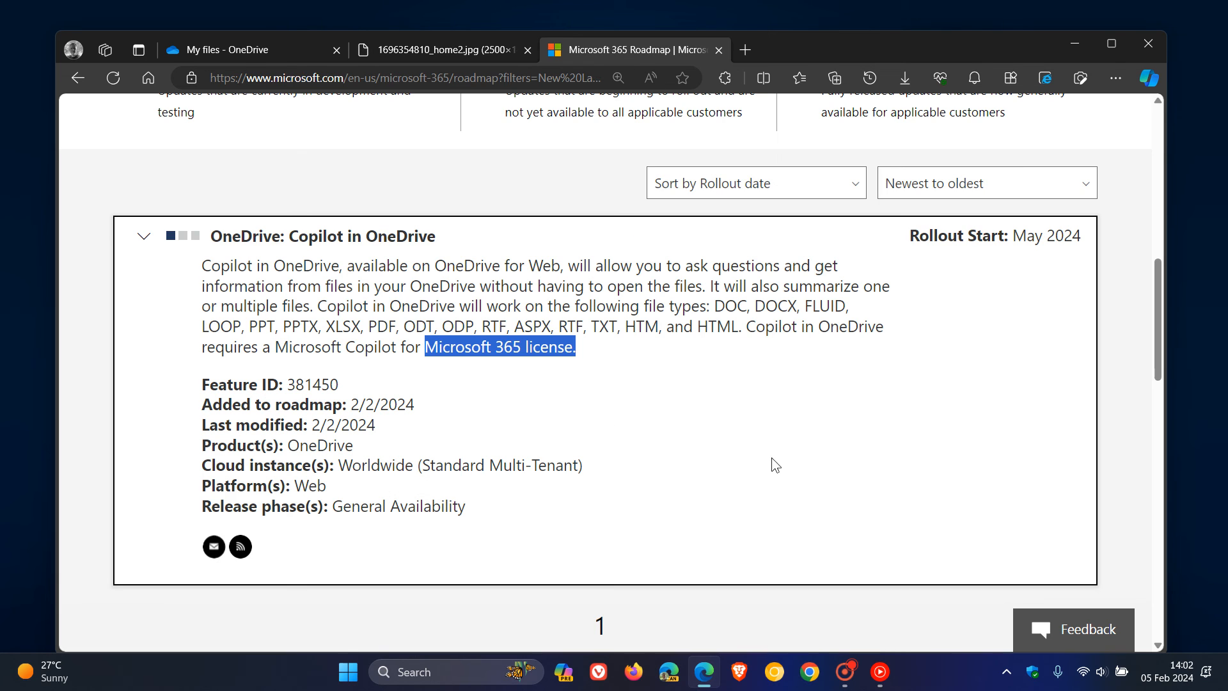
Clear the license text highlight and return to the OneDrive My files page.
click(788, 469)
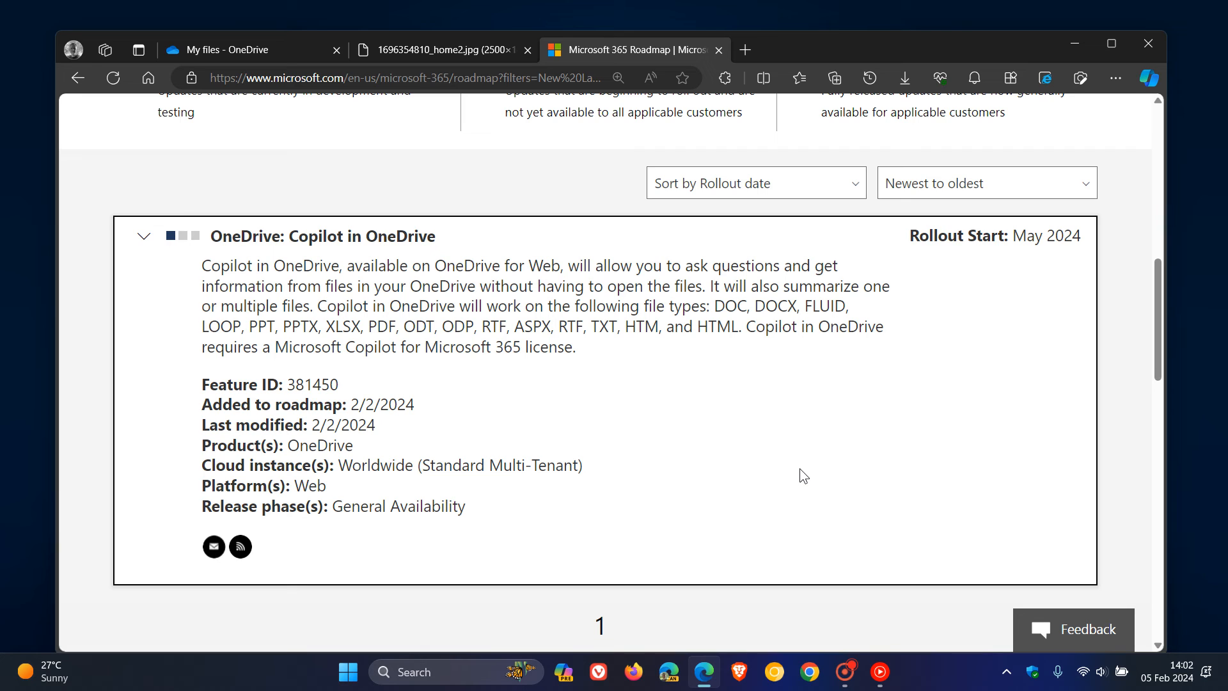
mouse_move(766, 437)
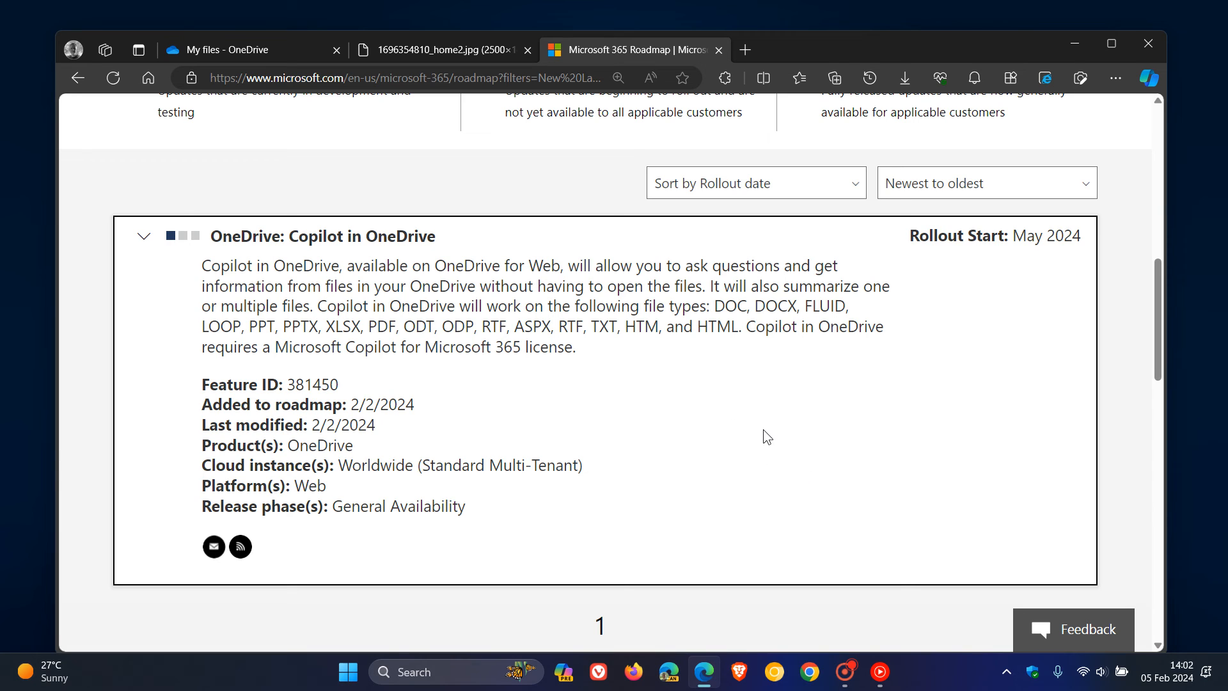
click(228, 50)
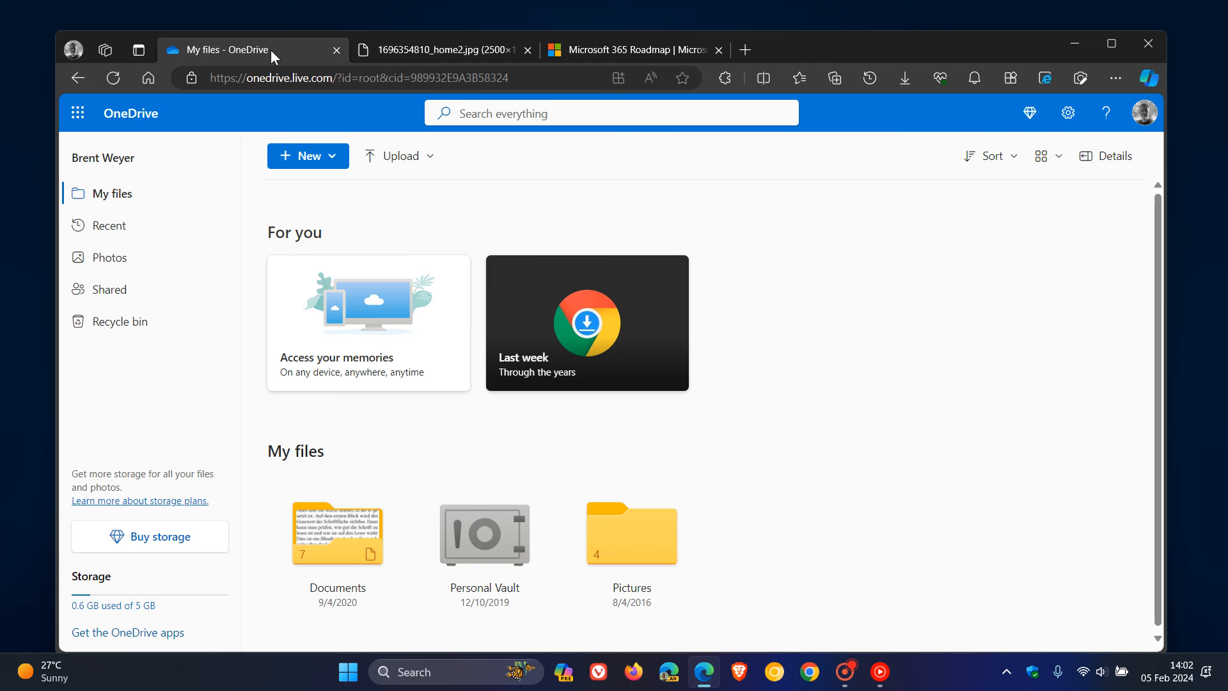
mouse_move(993, 343)
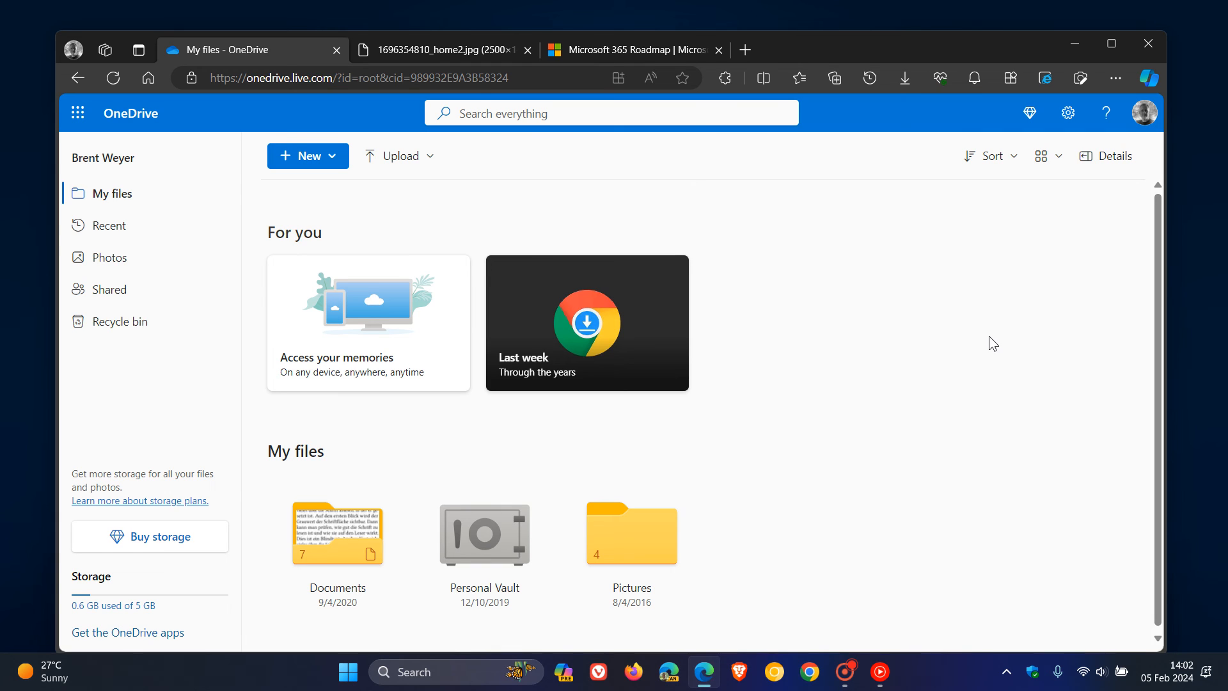
mouse_move(1023, 270)
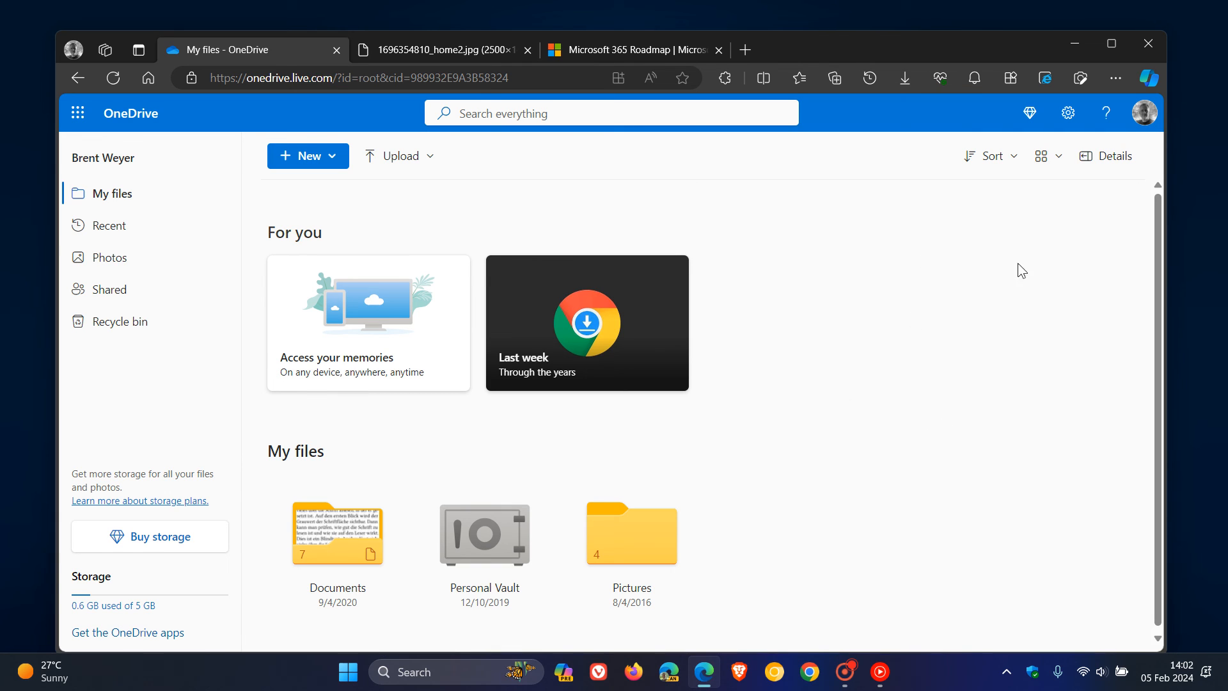
mouse_move(917, 304)
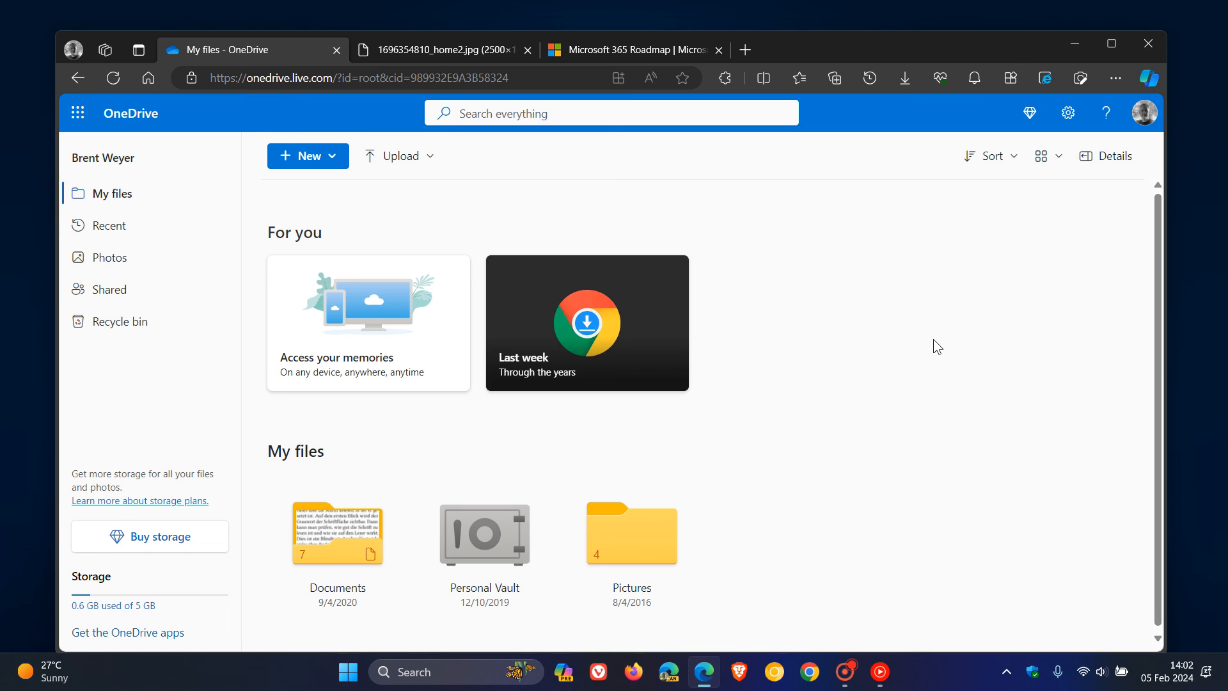
mouse_move(955, 329)
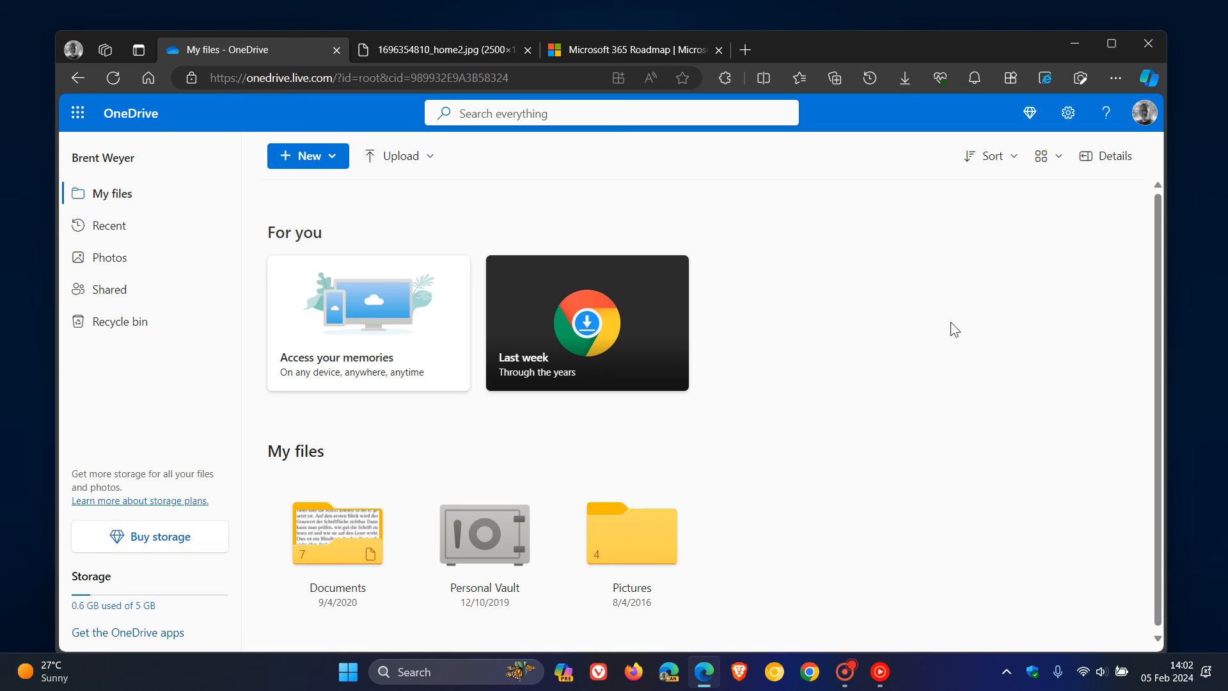